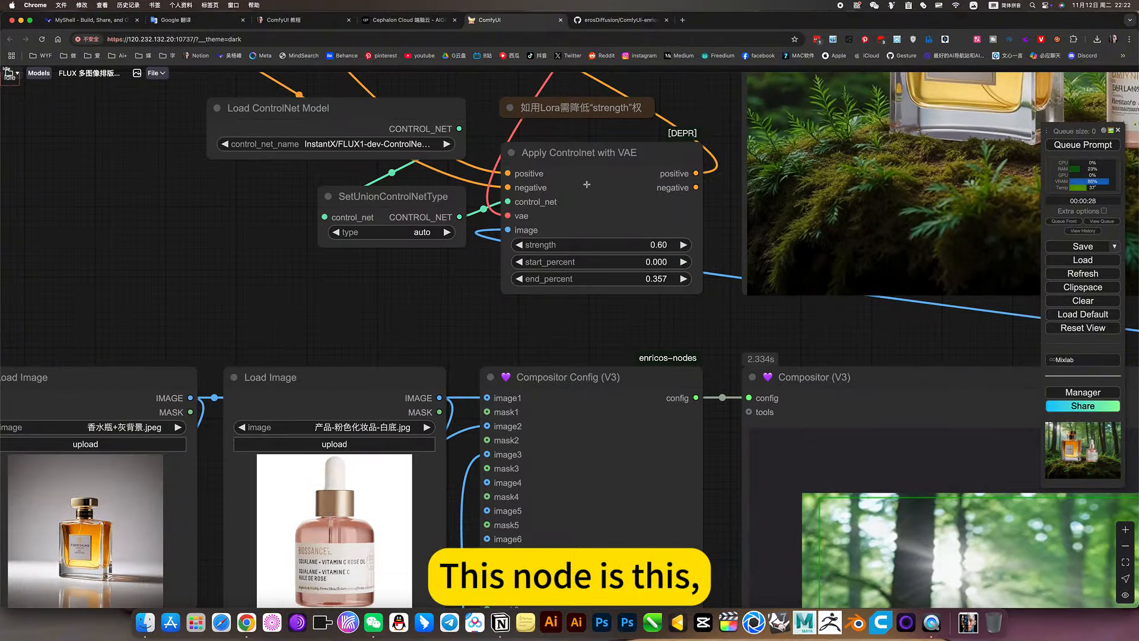
# Review the ComfyUI-enricos-nodes README on GitHub down to the Demo Workflow, then return to ComfyUI.
pyautogui.click(617, 20)
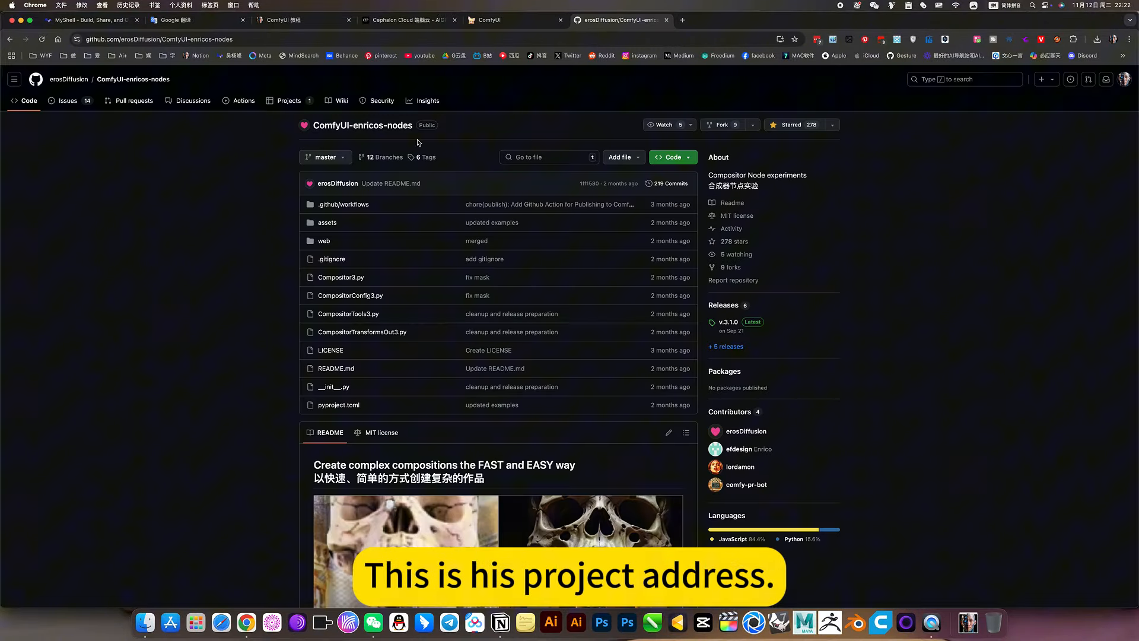
pyautogui.scroll(-3)
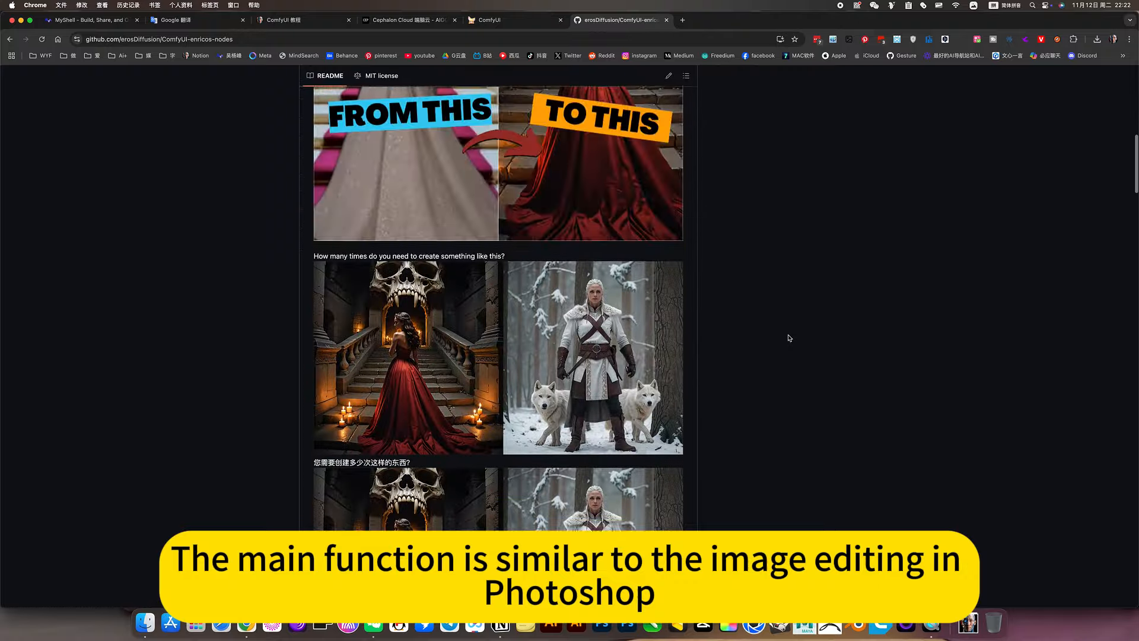
pyautogui.scroll(-3)
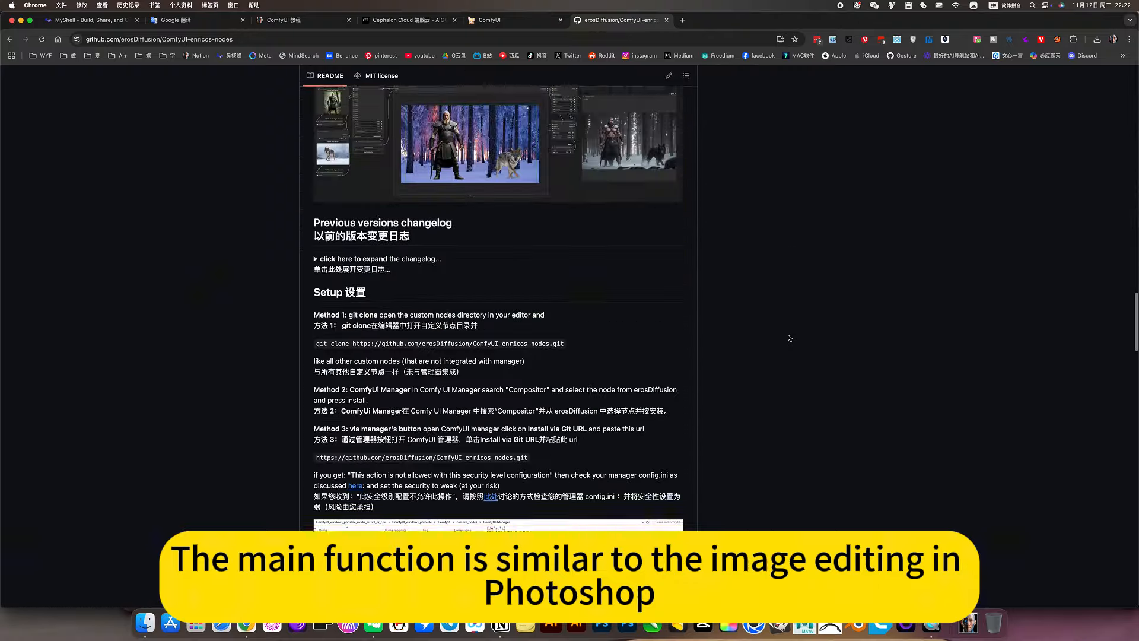
pyautogui.scroll(-3)
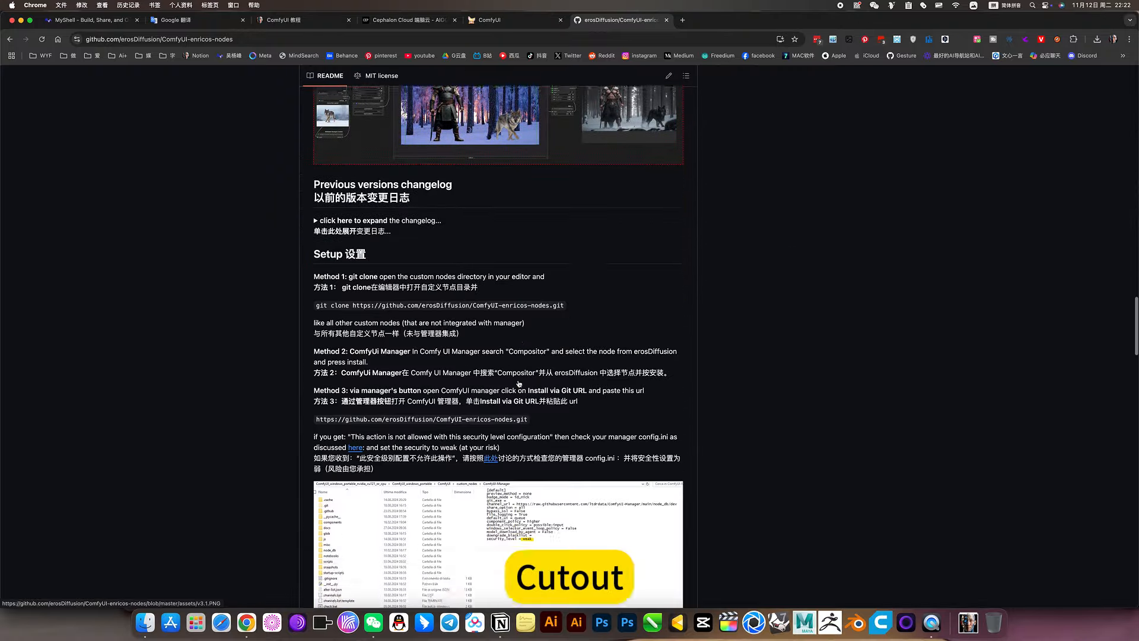
pyautogui.scroll(-3)
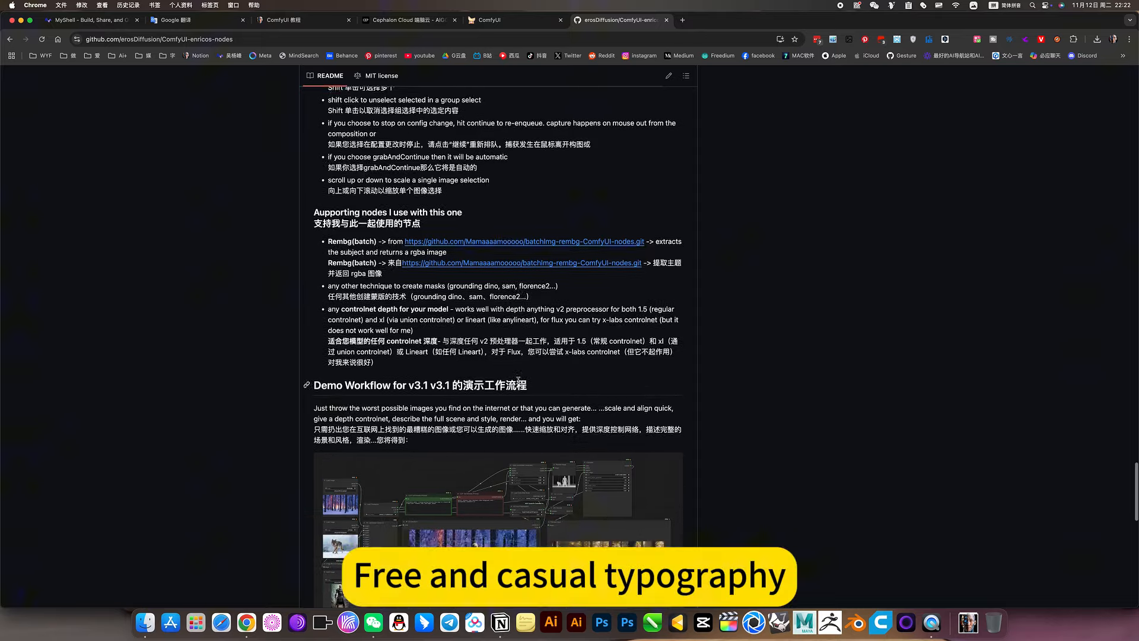
pyautogui.scroll(-3)
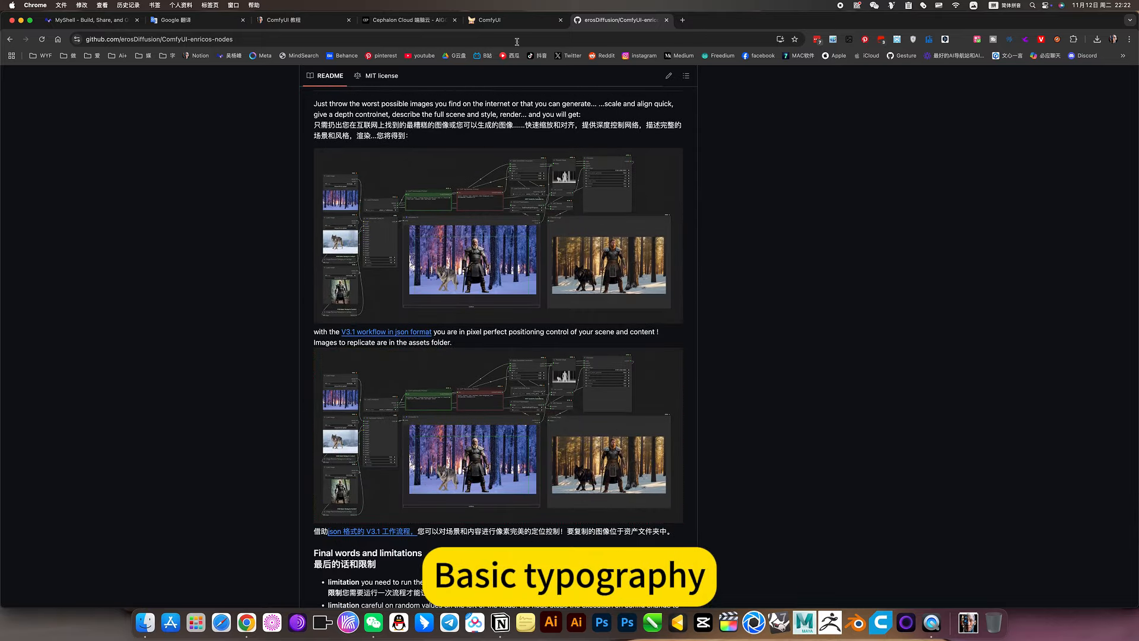
pyautogui.click(516, 21)
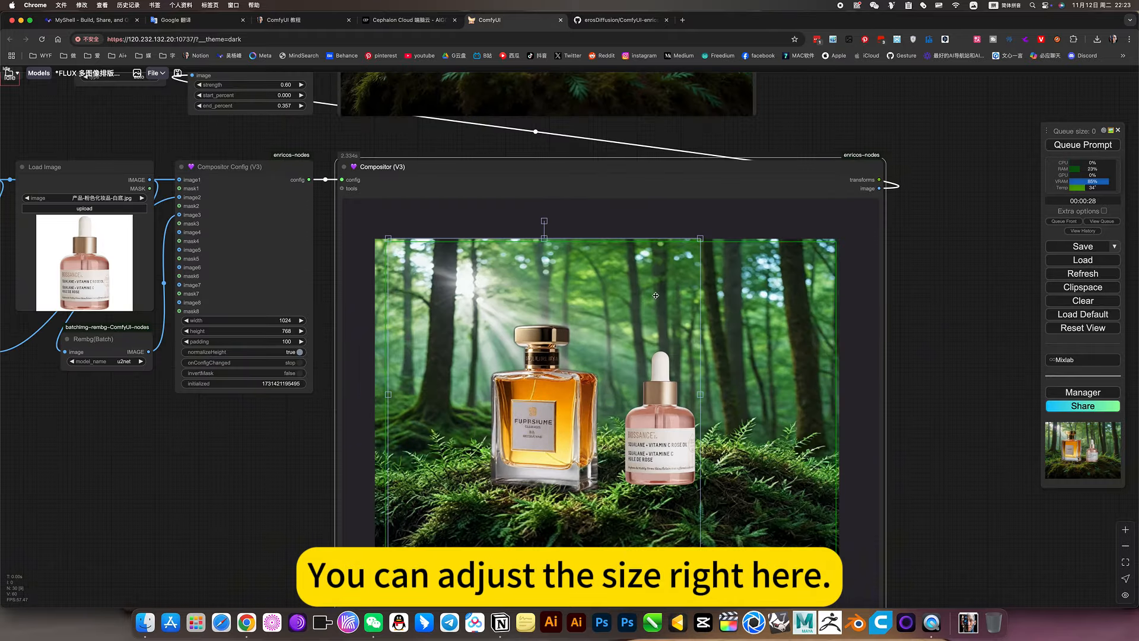
# Rescale a bottle layer in the Compositor (V3) canvas over the forest image.
pyautogui.moveTo(698, 238); pyautogui.dragTo(707, 244)
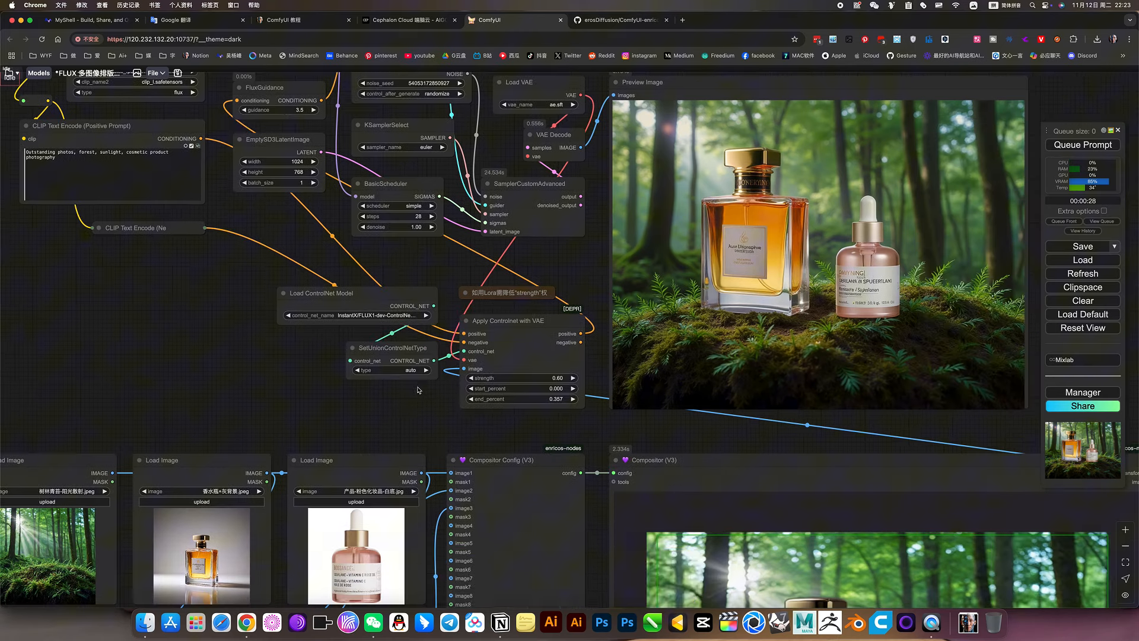
# Zoom the canvas to fit all FLUX nodes and check the Preview Image render of both bottles.
pyautogui.click(390, 370)
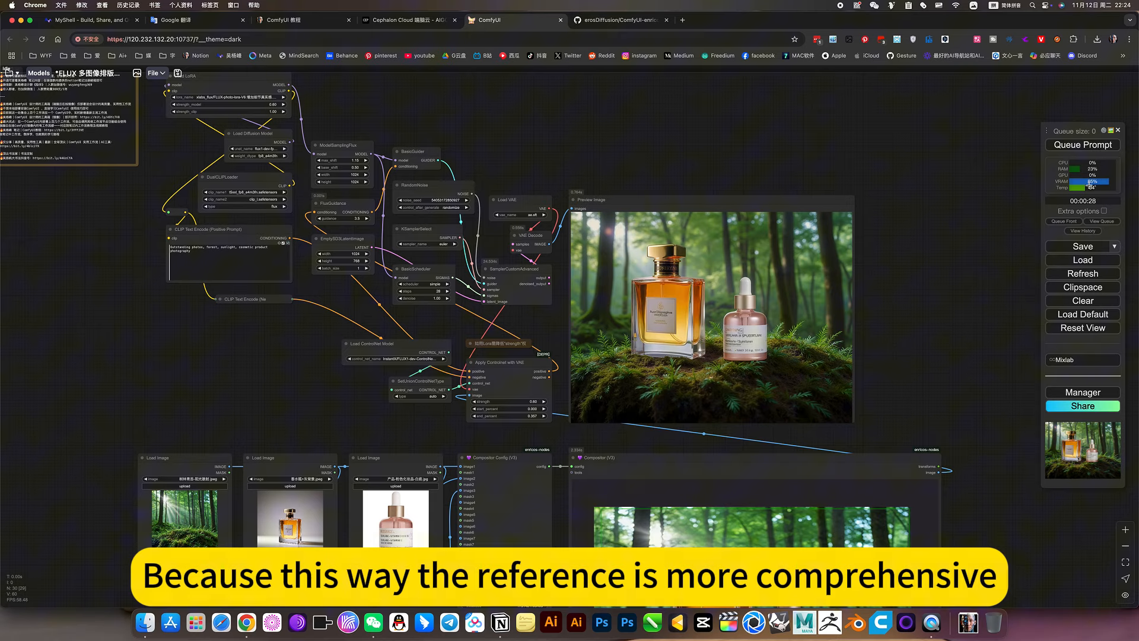
pyautogui.click(1082, 145)
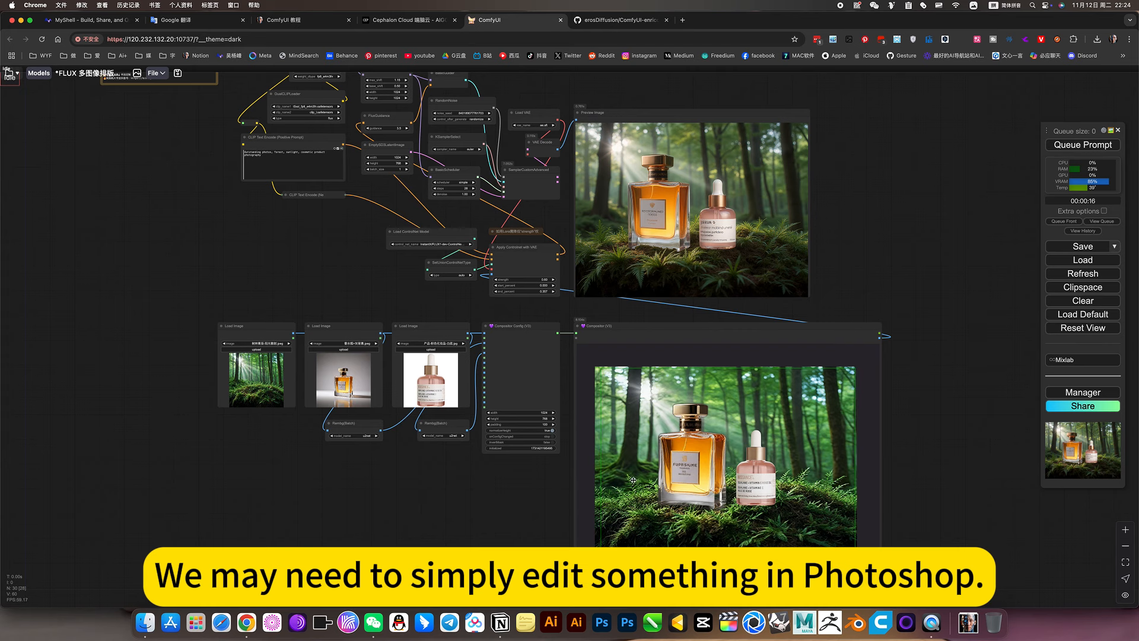
pyautogui.moveTo(735, 473)
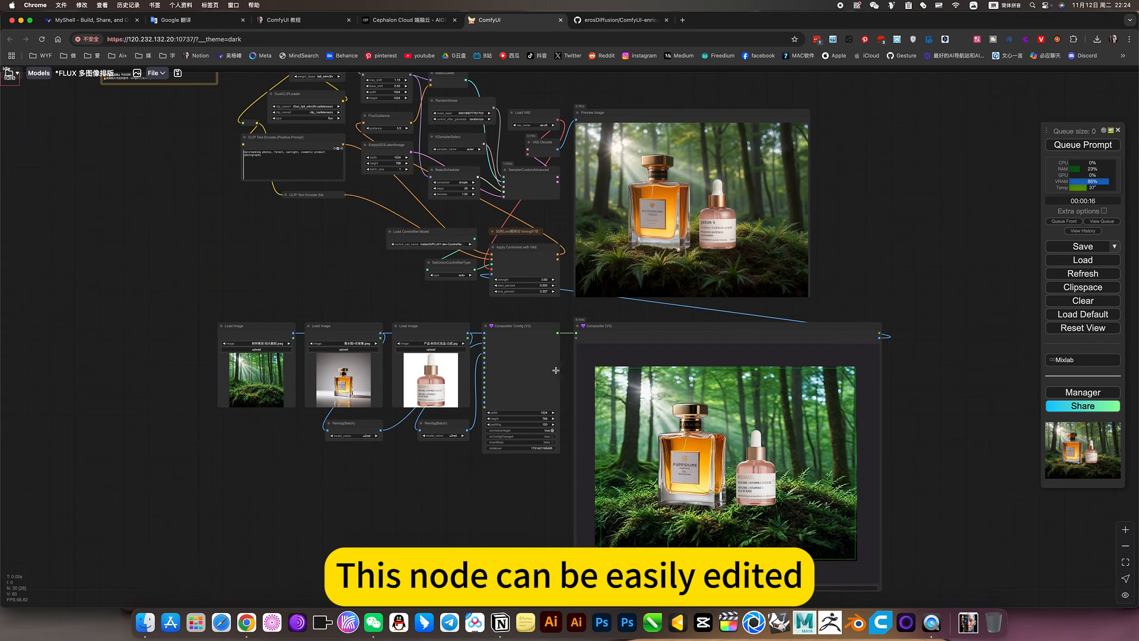
pyautogui.moveTo(943, 400)
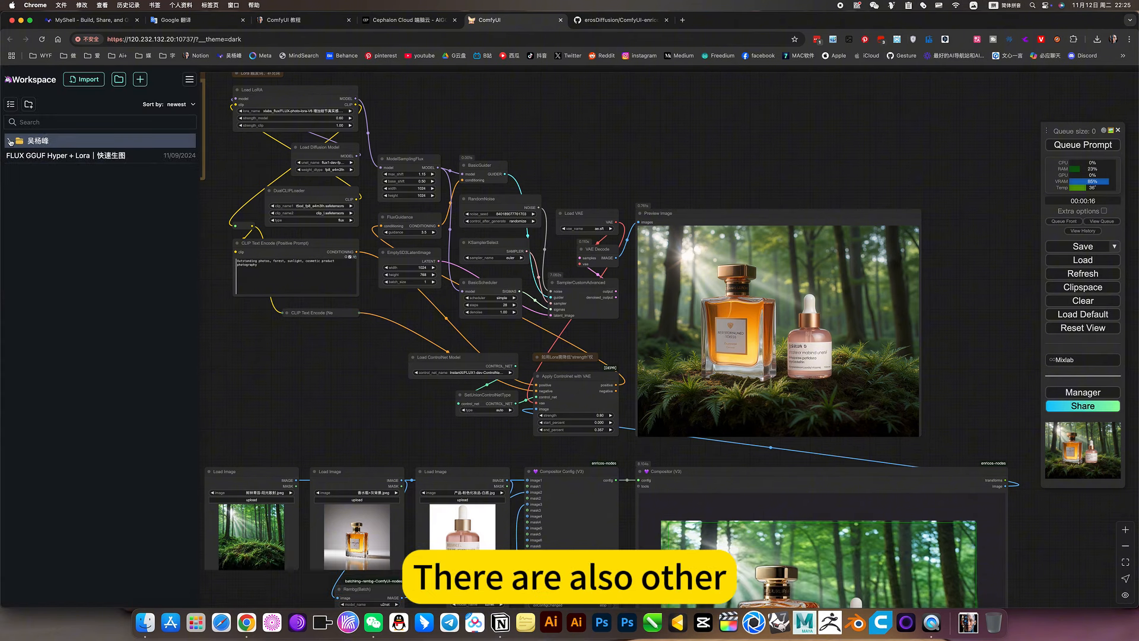
# Expand the top workspace folder and the 图像类 category to list its workflows, including FLUX 多图像排版｜Enricos.
pyautogui.click(17, 141)
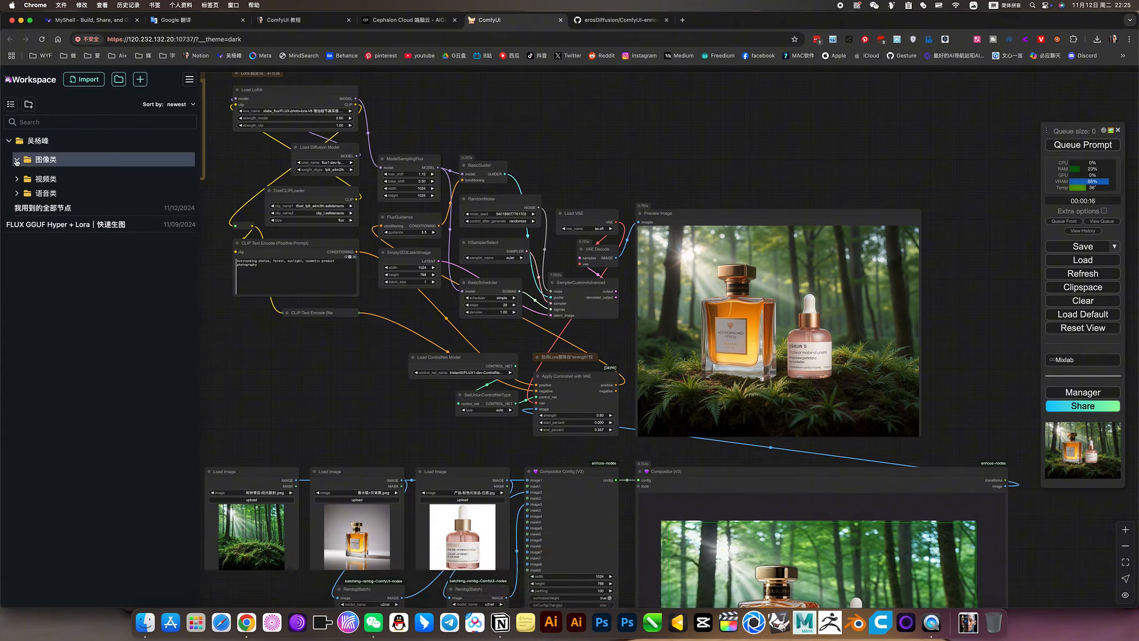
pyautogui.click(45, 159)
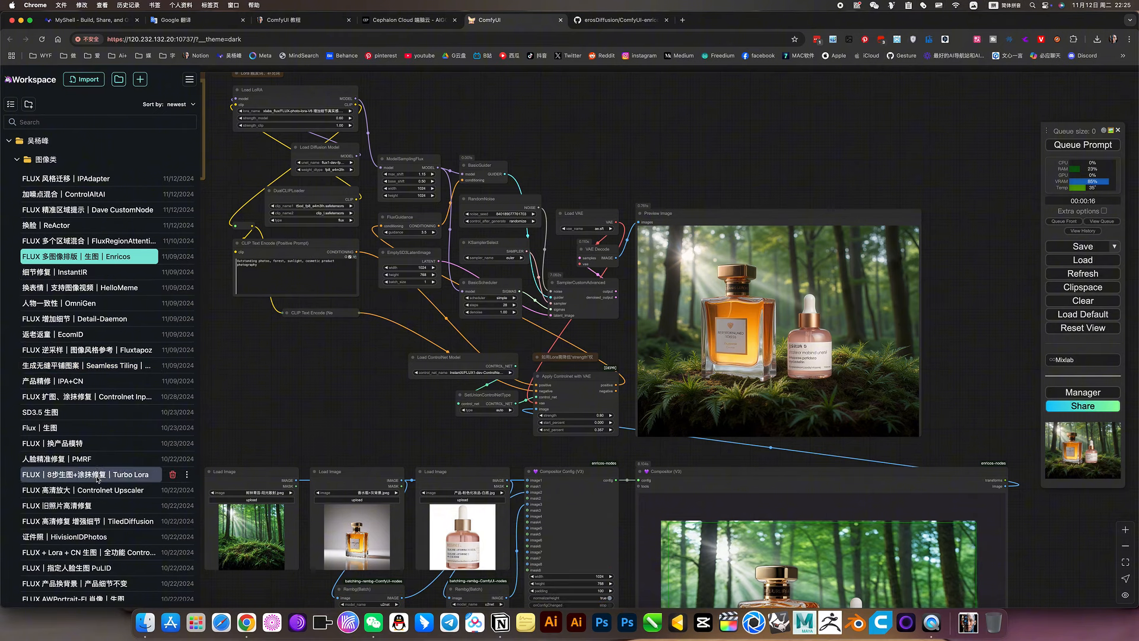
pyautogui.scroll(-3)
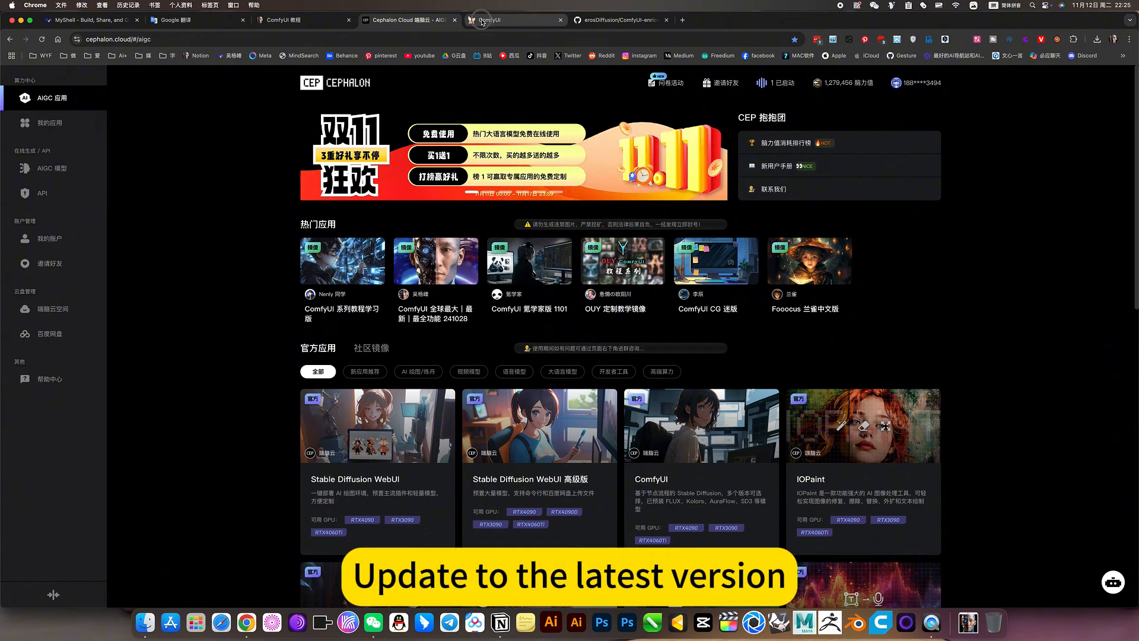
# Return from the Cephalon Cloud AIGC apps page to the ComfyUI workflow.
pyautogui.click(516, 20)
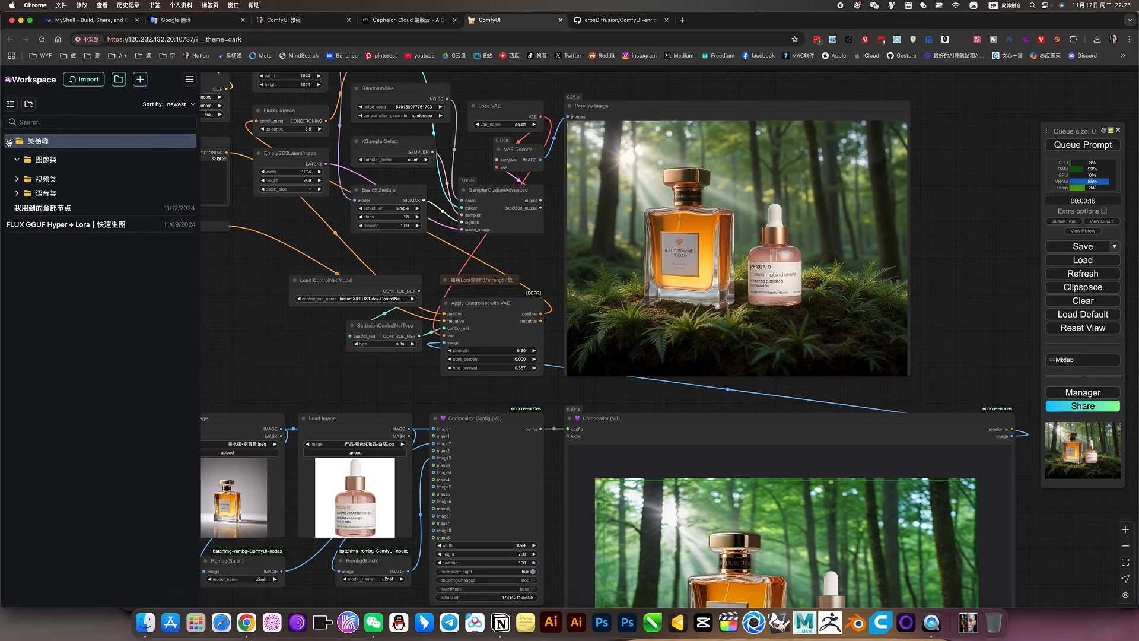
# Hide the workspace sidebar to show the full workflow, then switch to the ComfyUI 教程 notes.
pyautogui.click(45, 159)
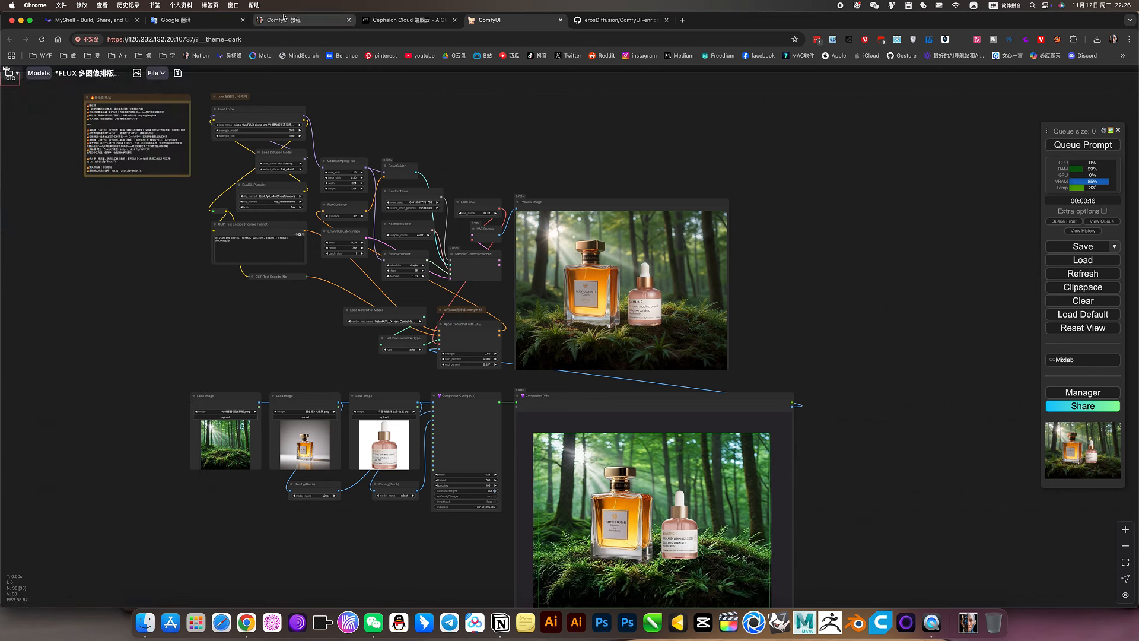
pyautogui.click(298, 20)
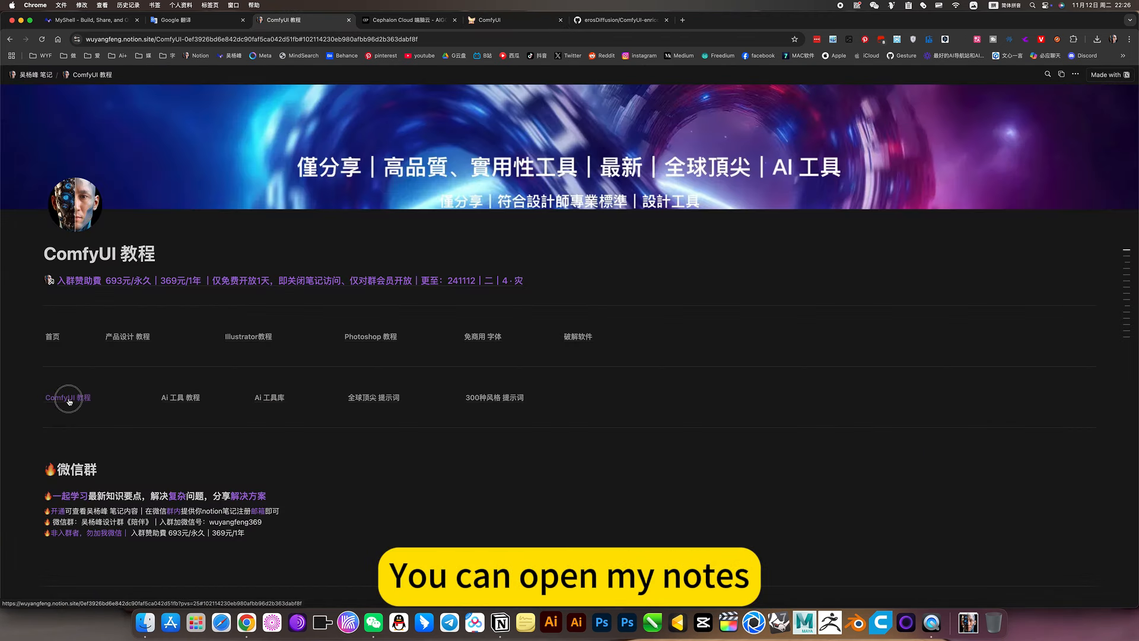
# In the ComfyUI 教程 notes, expand 图像类 and the 下载设置 of workflow 4, the Enricos multi-image layout.
pyautogui.click(68, 397)
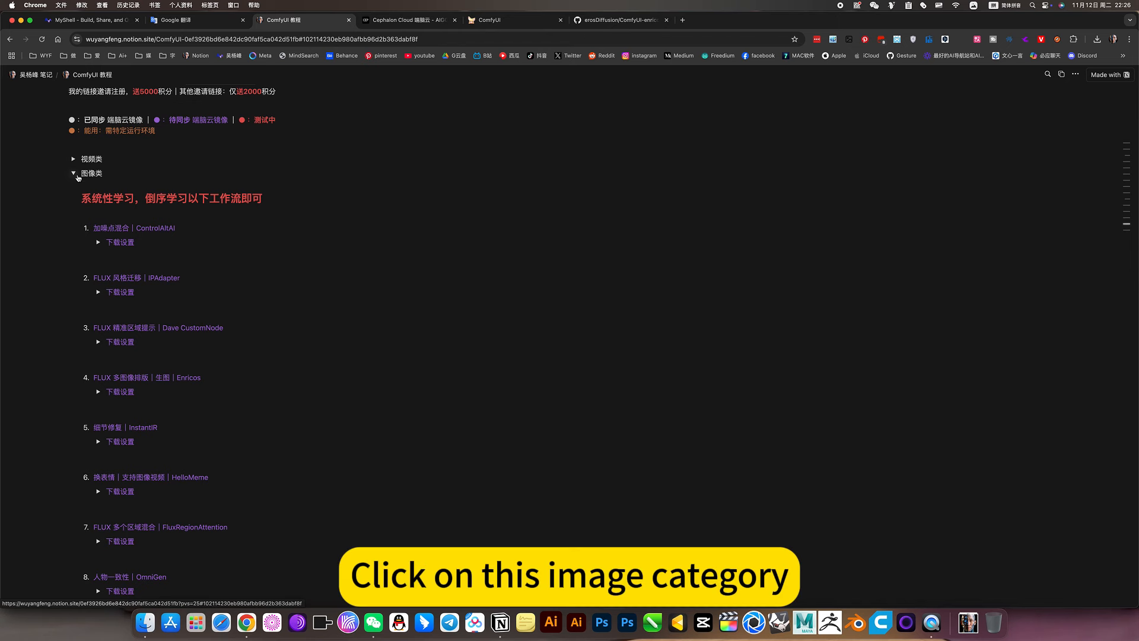
pyautogui.click(73, 173)
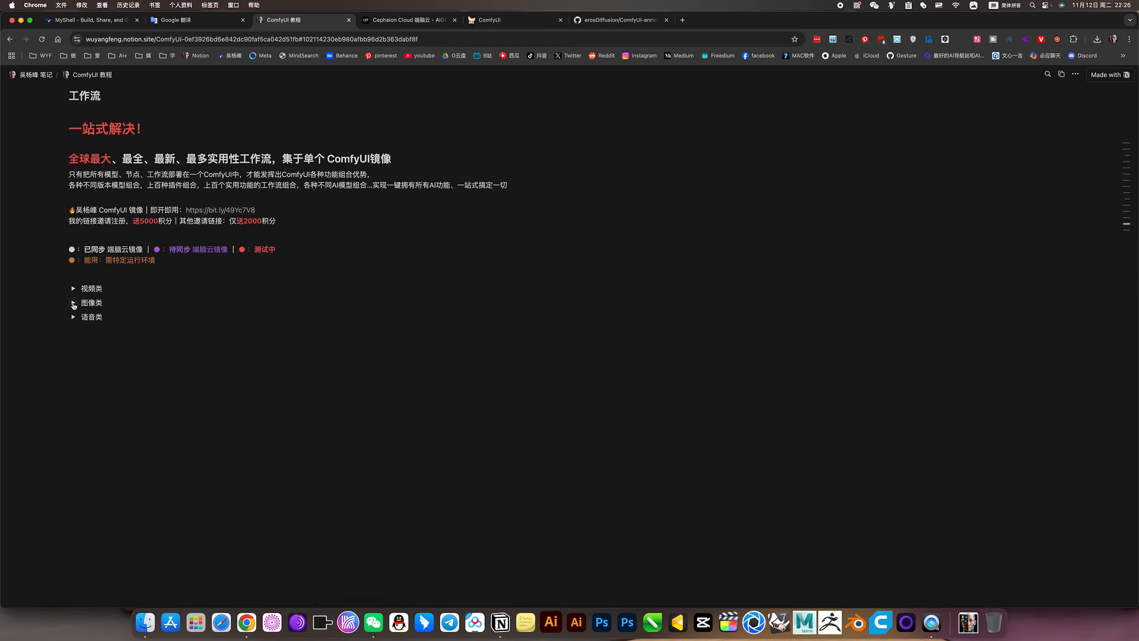
pyautogui.click(72, 302)
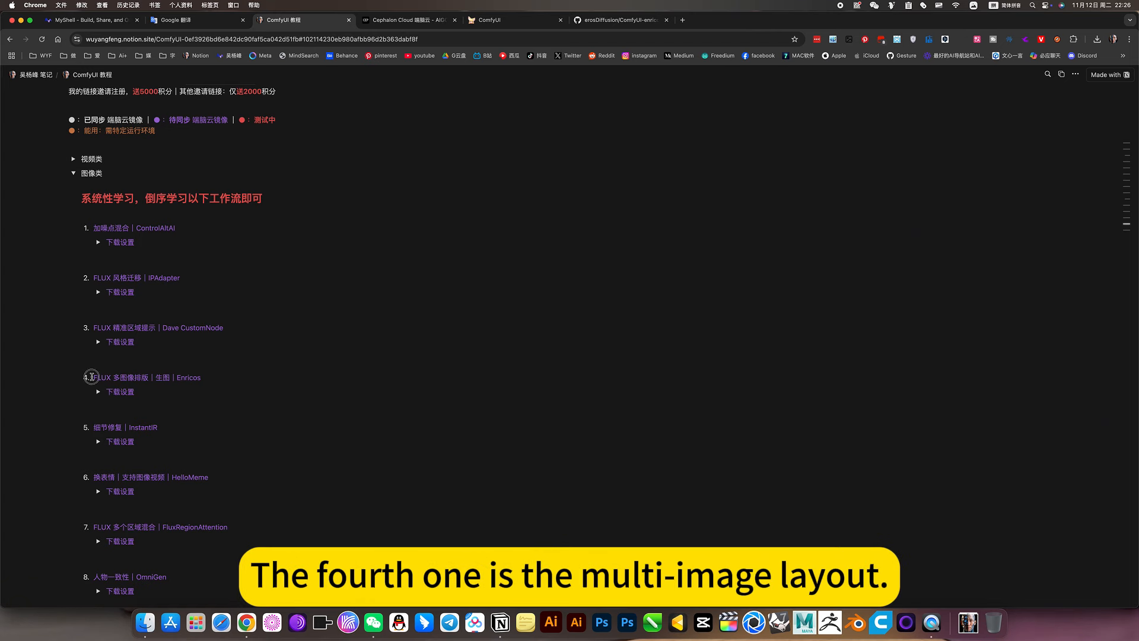
pyautogui.click(97, 392)
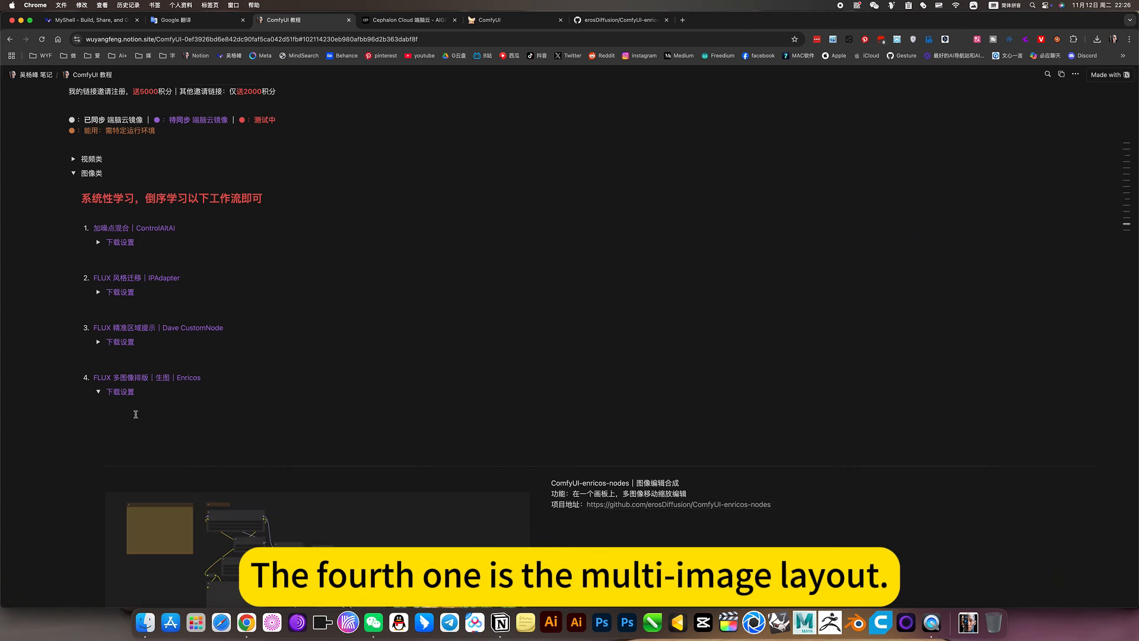
# Scroll through the Enricos entry to see its workflow and project address.
pyautogui.scroll(-3)
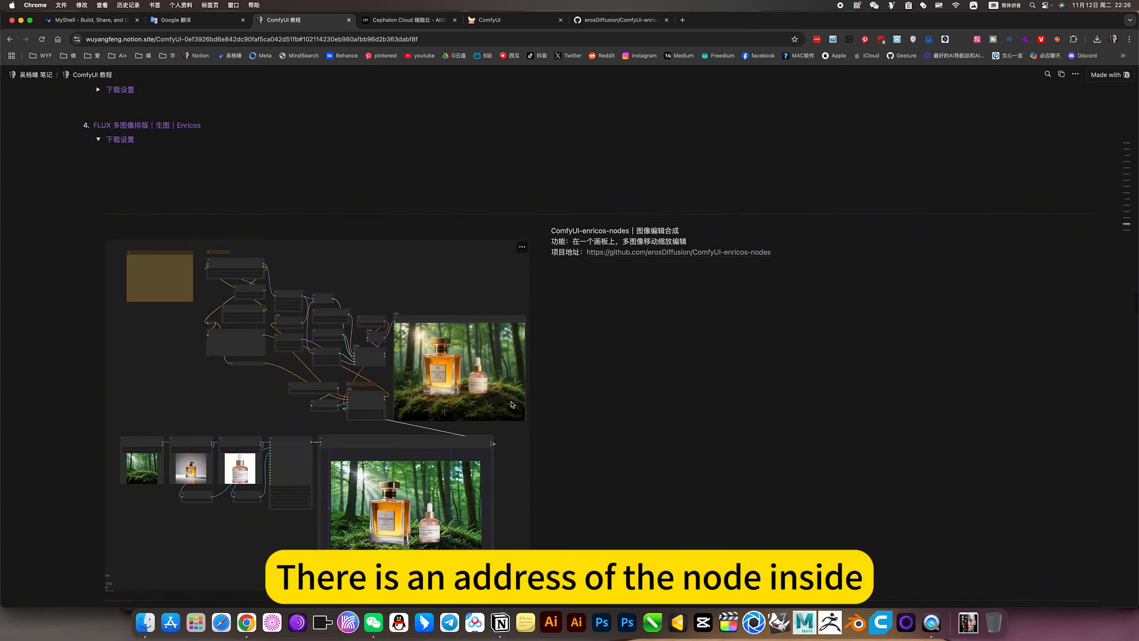
pyautogui.scroll(-3)
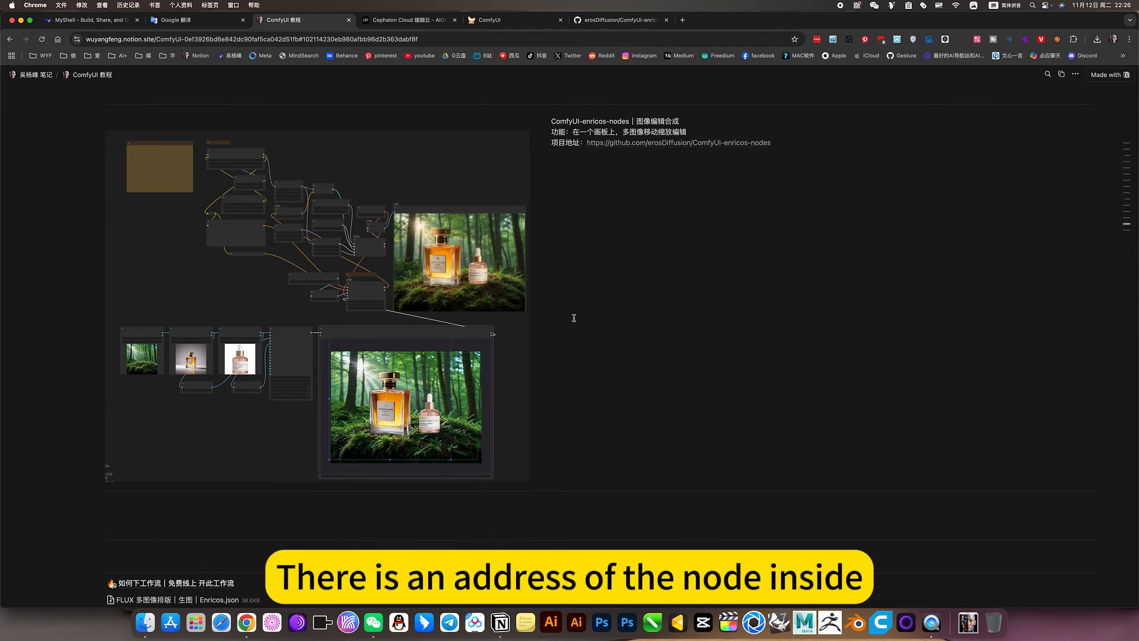
pyautogui.scroll(-3)
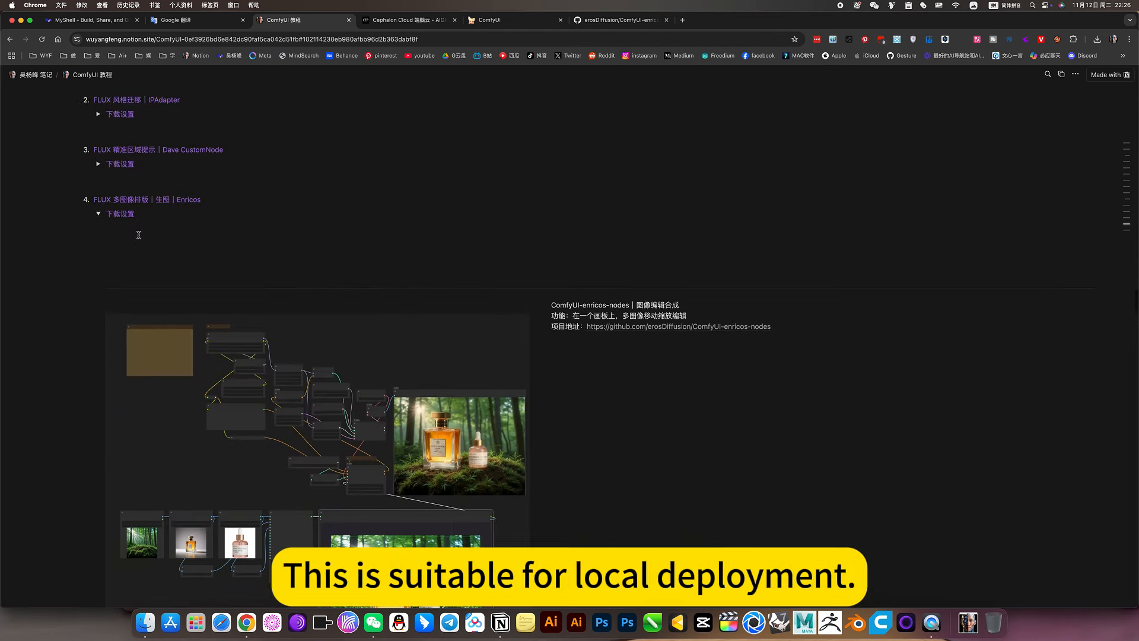
pyautogui.scroll(-3)
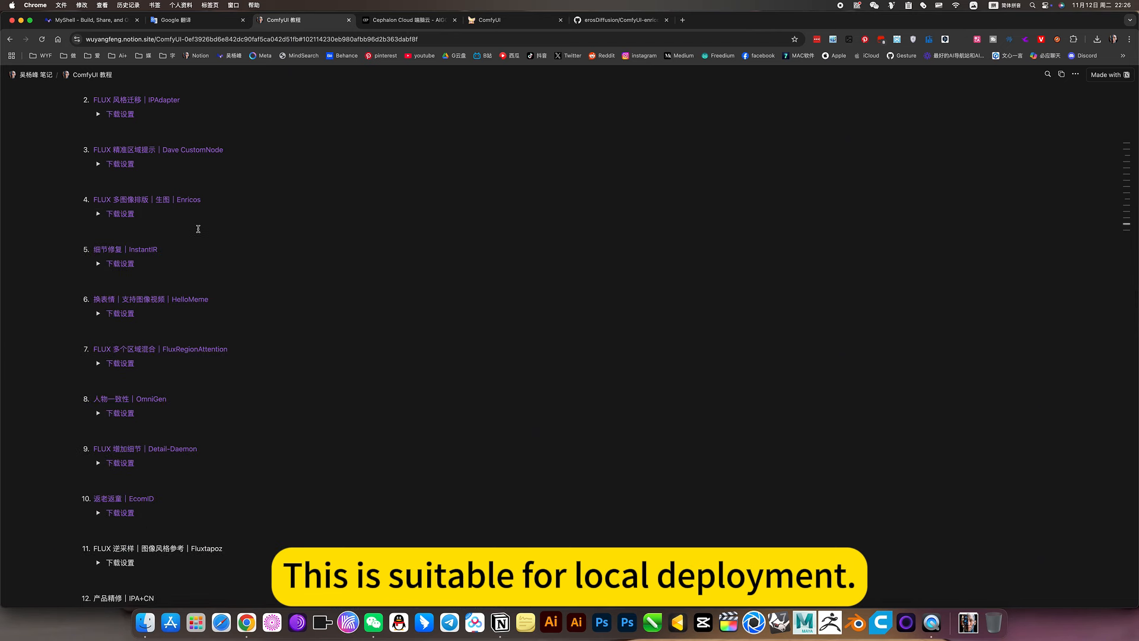
pyautogui.scroll(3)
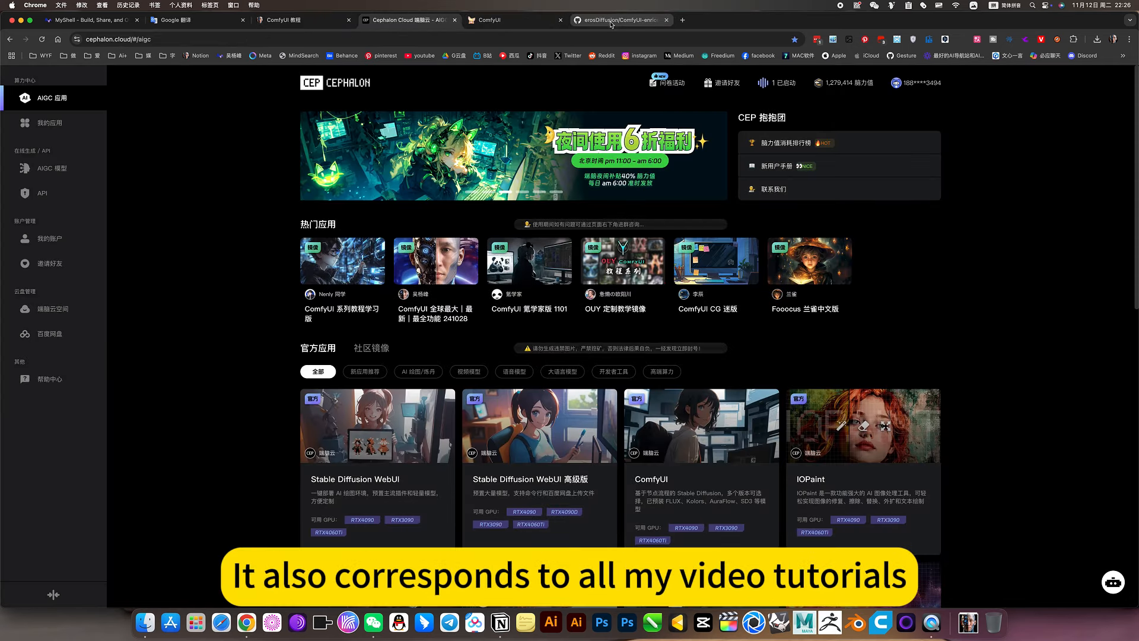
# Pass through the GitHub project page tab and back to the ComfyUI workflow.
pyautogui.click(494, 20)
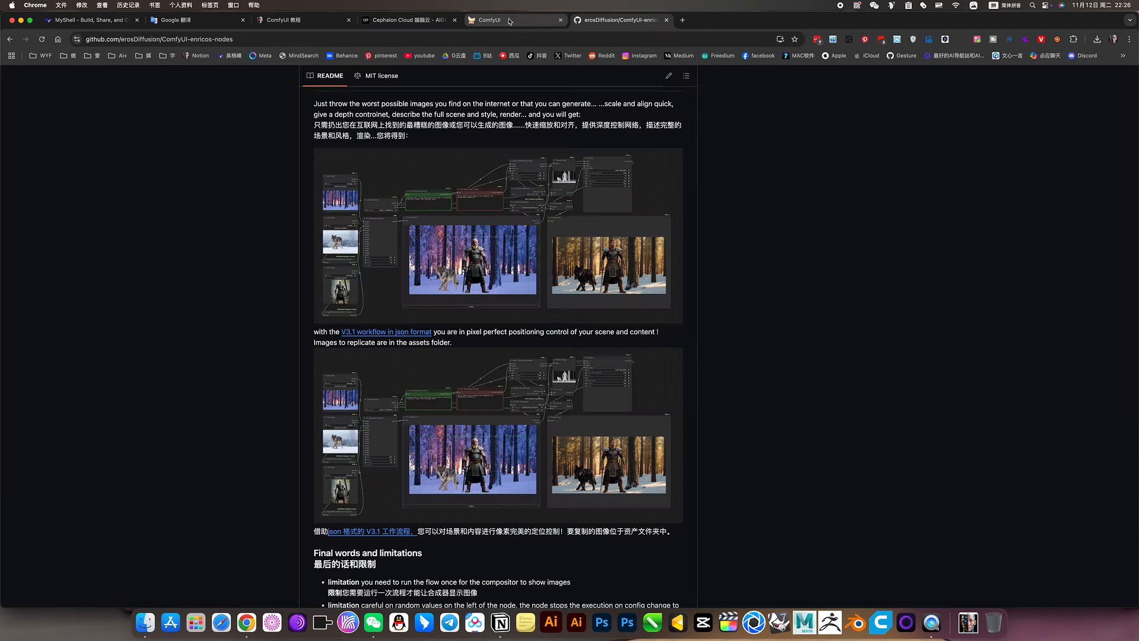
pyautogui.click(493, 20)
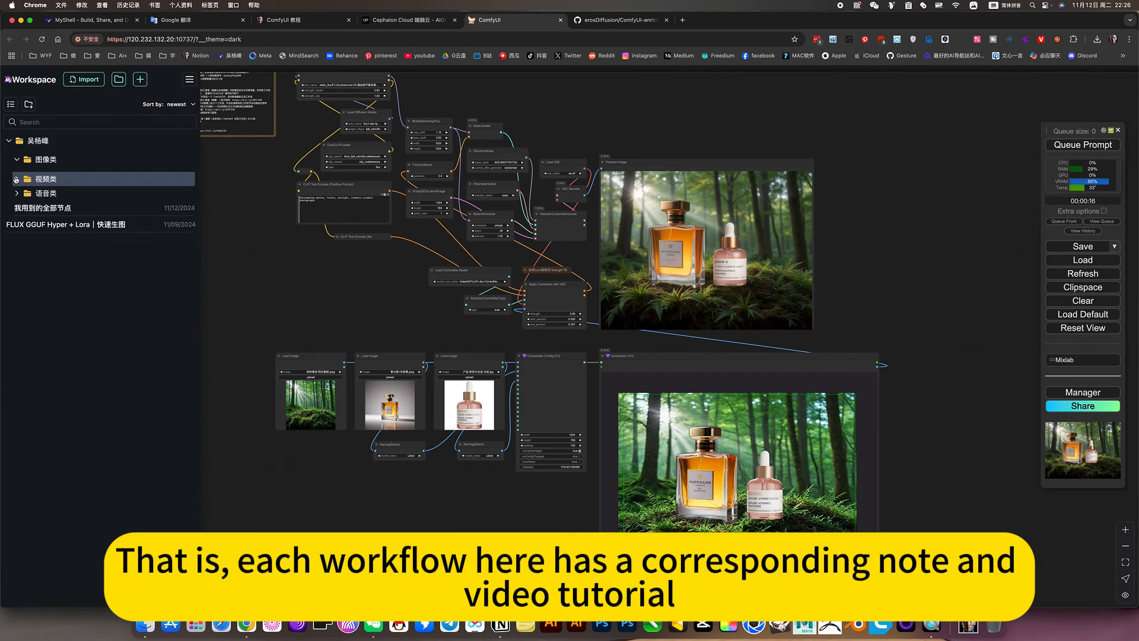
# Load the FLUX 多图像排版｜生图｜Enricos workflow from the 图像类 category in the workspace.
pyautogui.click(45, 159)
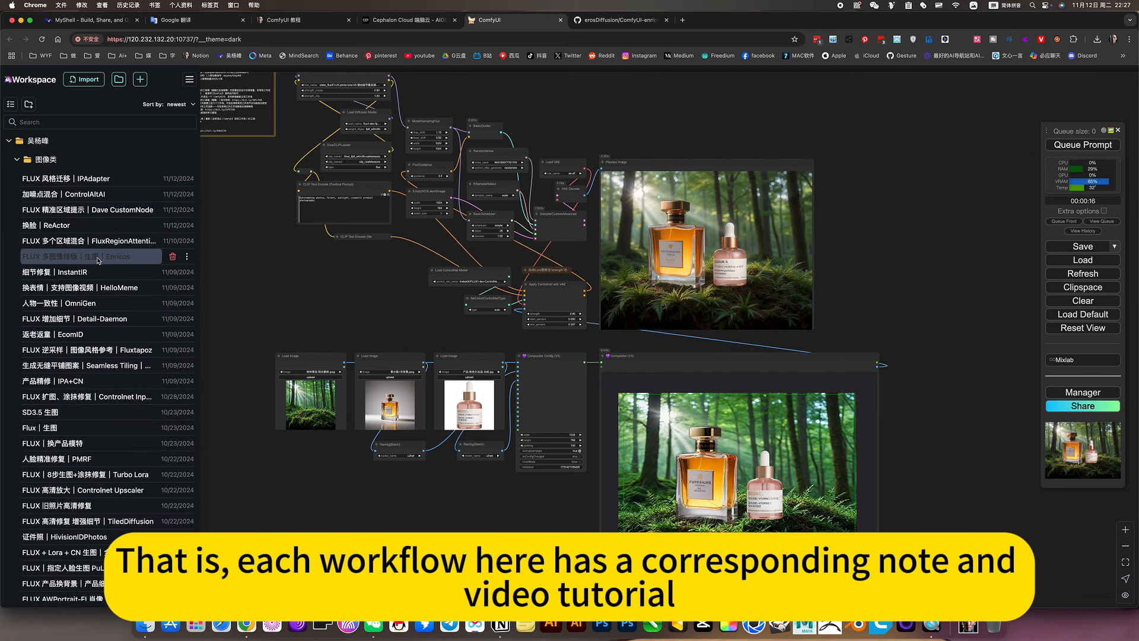
pyautogui.click(86, 256)
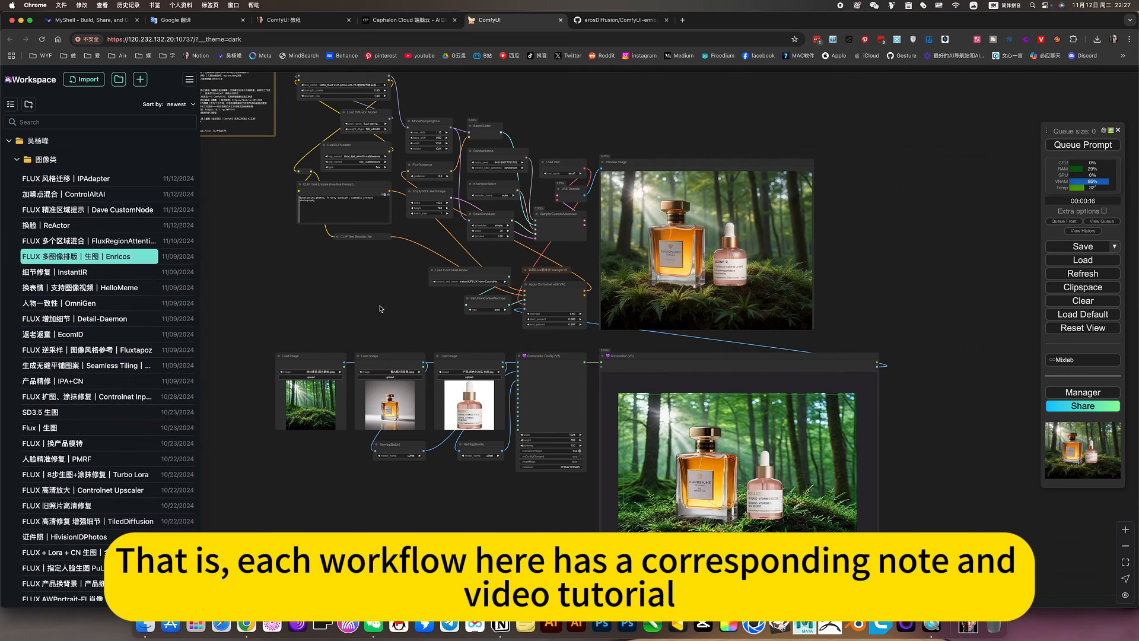